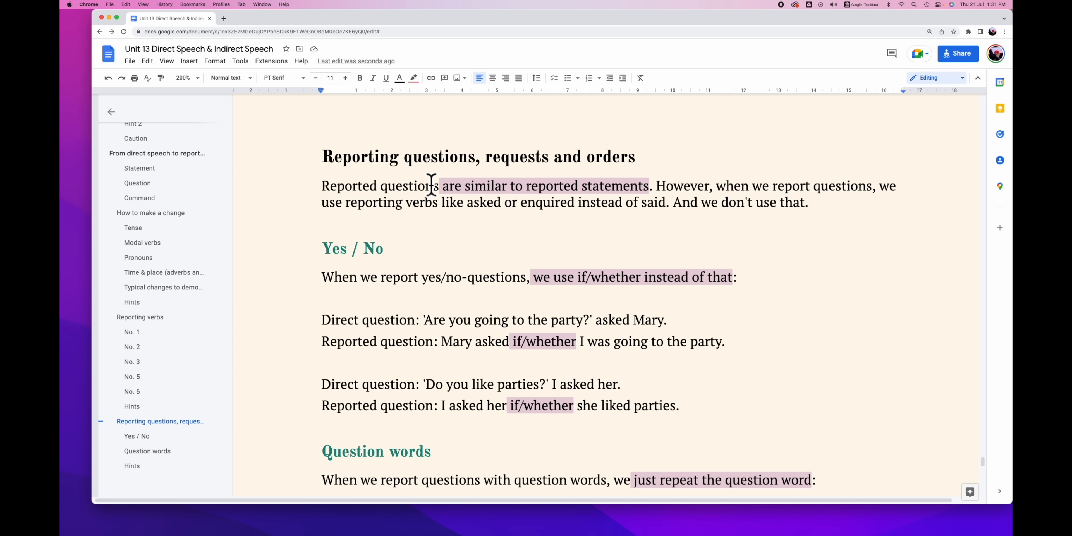
{"action": "mouse_move", "coordinate": [625, 202]}
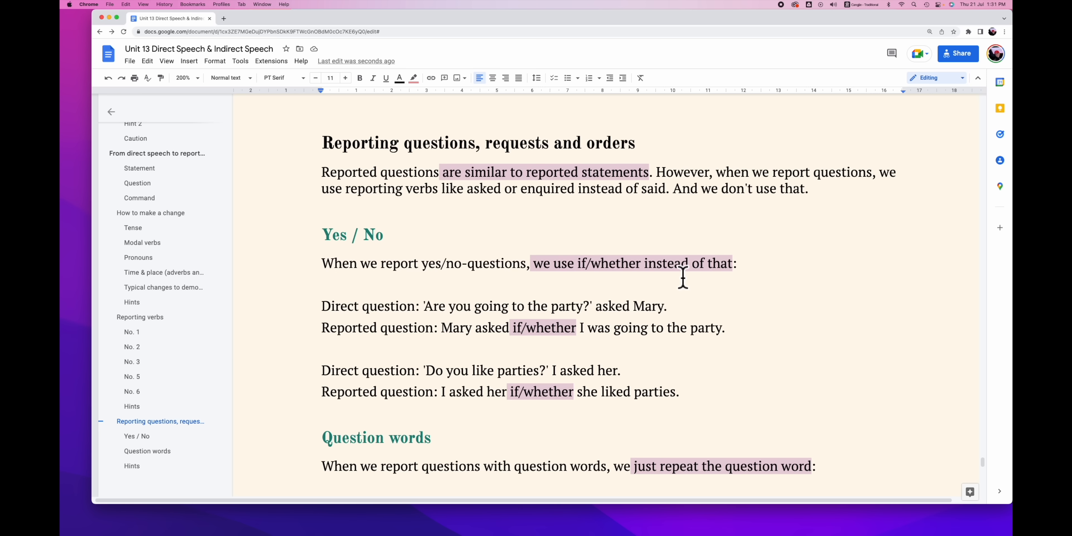
{"action": "mouse_move", "coordinate": [325, 250]}
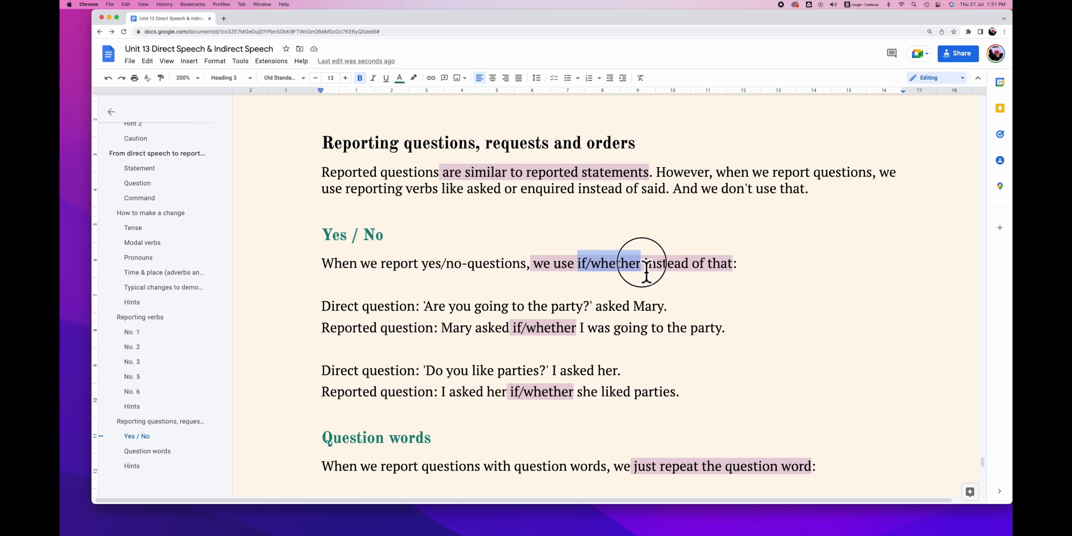
- Scroll down through the Yes / No reported-question examples to the Question words party example
{"action": "scroll", "scroll_direction": "down", "scroll_amount": 3}
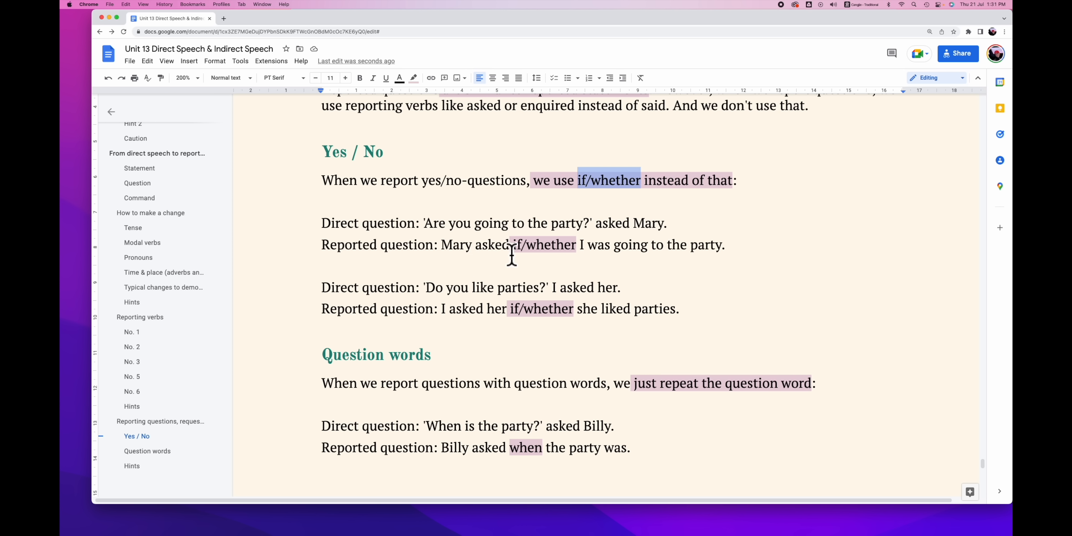
{"action": "mouse_move", "coordinate": [657, 253]}
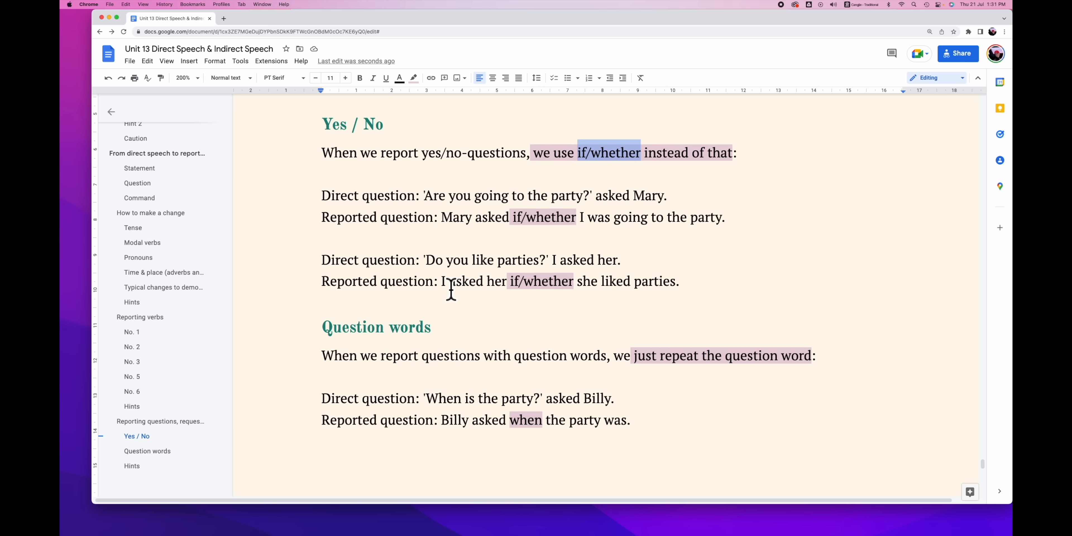
{"action": "mouse_move", "coordinate": [649, 287]}
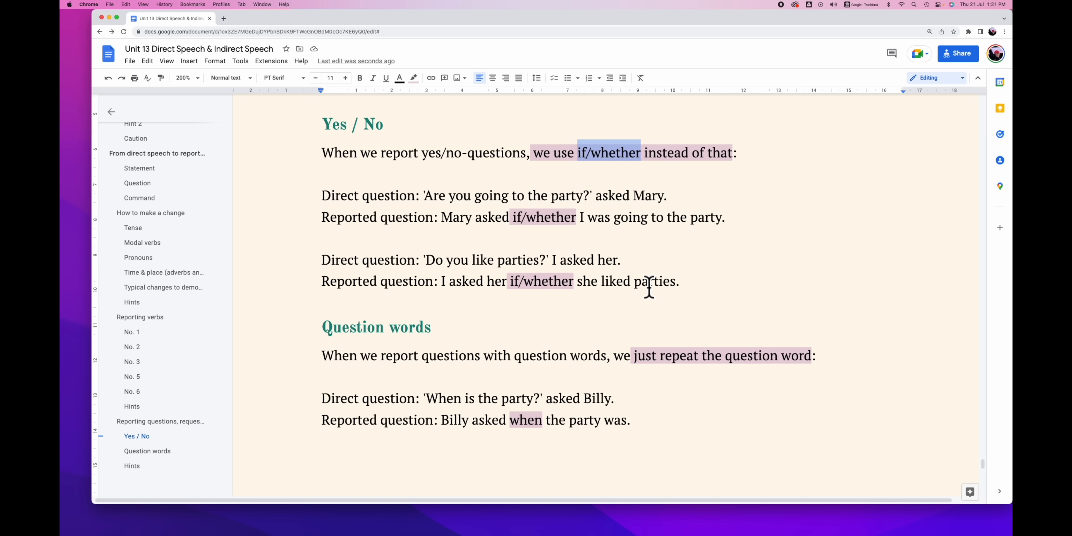
{"action": "scroll", "scroll_direction": "down", "scroll_amount": 3}
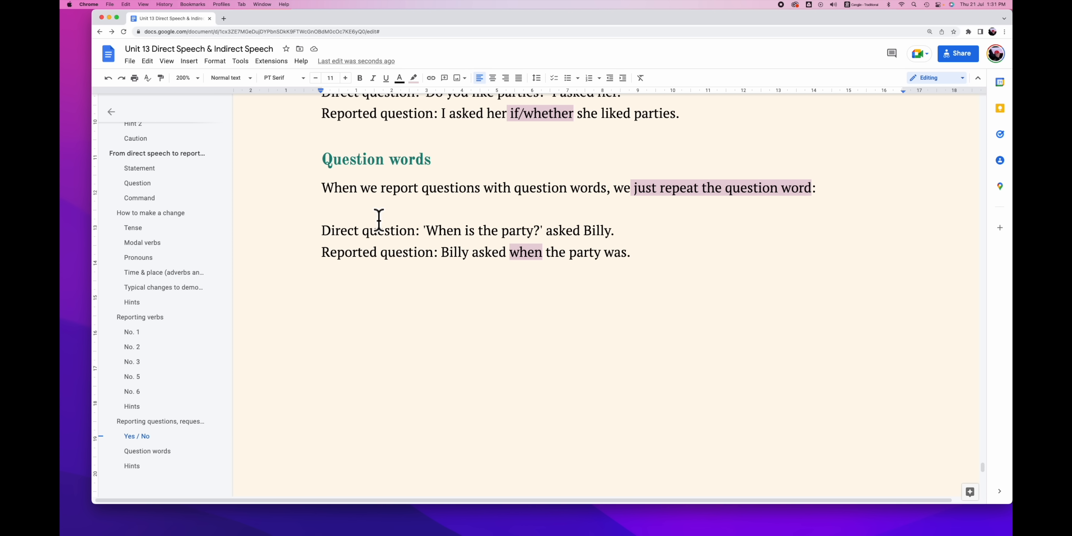
{"action": "mouse_move", "coordinate": [710, 198]}
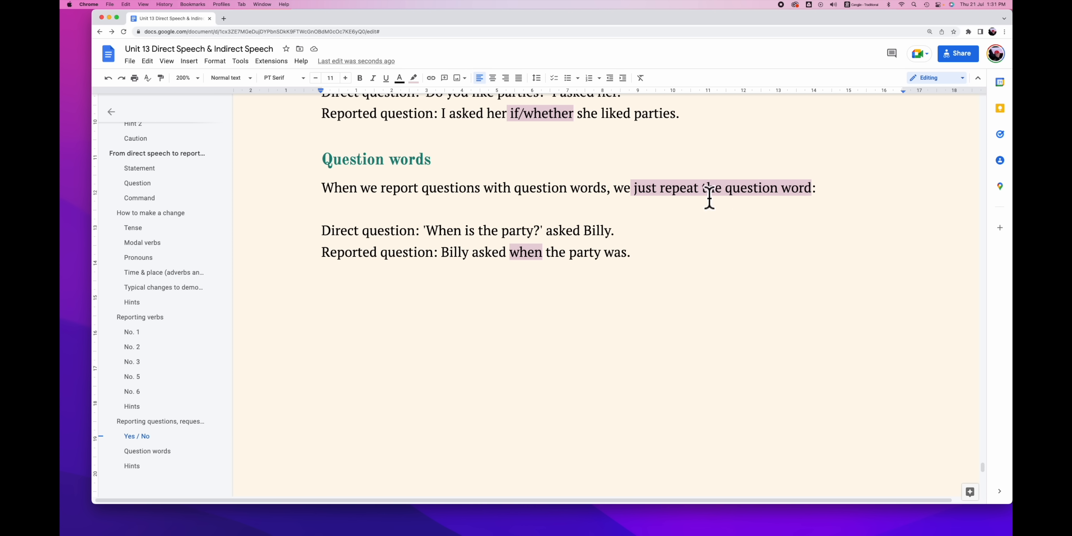
{"action": "mouse_move", "coordinate": [480, 259]}
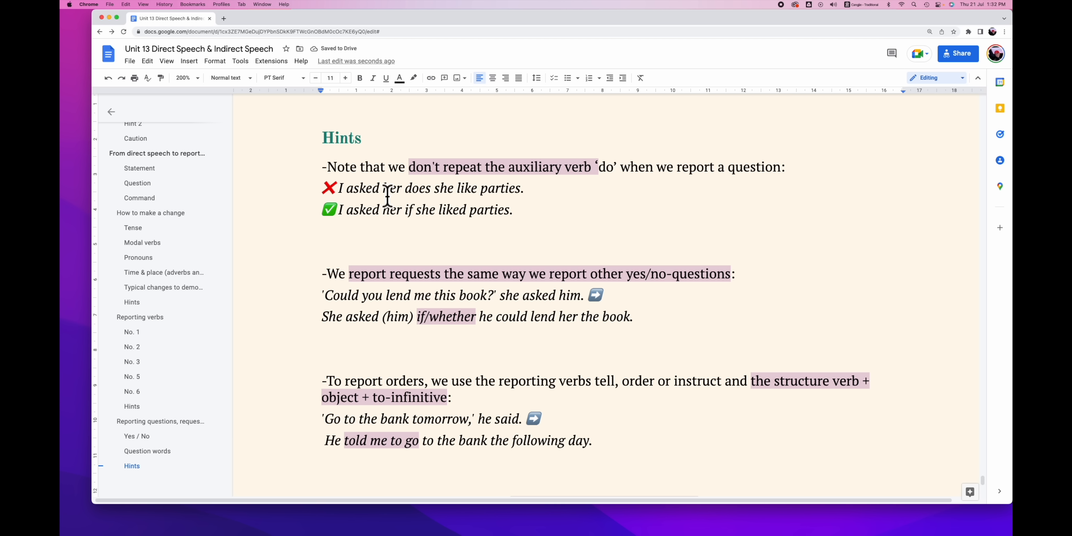
{"action": "mouse_move", "coordinate": [440, 222]}
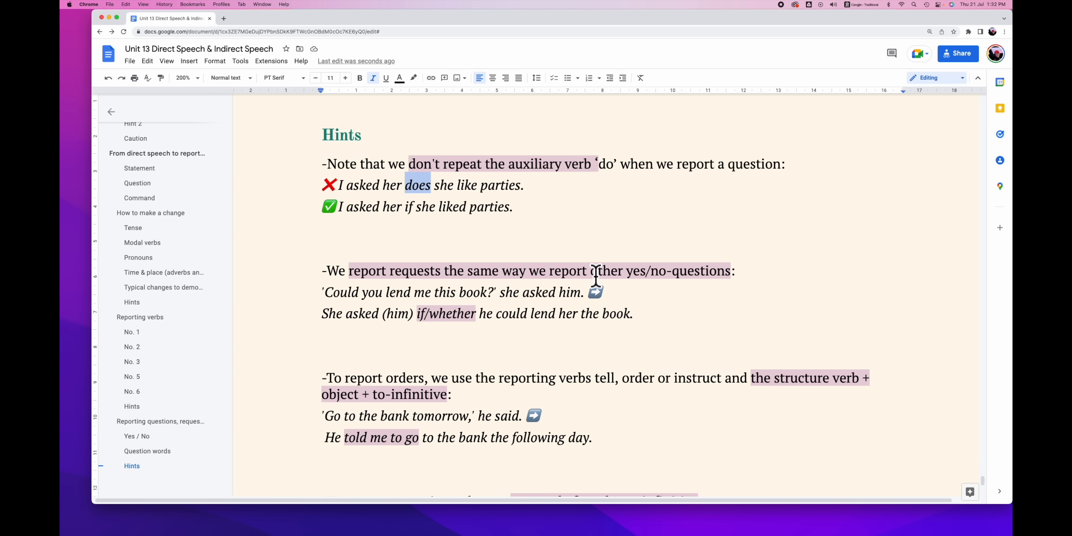
- Scroll into Hints and highlight 'he could lend her the book' in the reporting-requests example
{"action": "scroll", "scroll_direction": "down", "scroll_amount": 3}
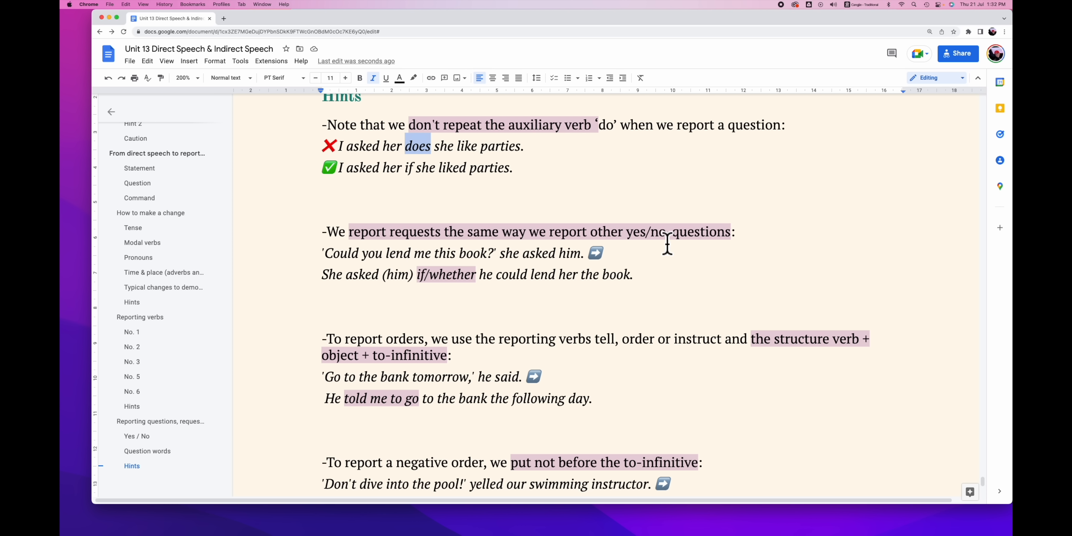
{"action": "mouse_move", "coordinate": [412, 291]}
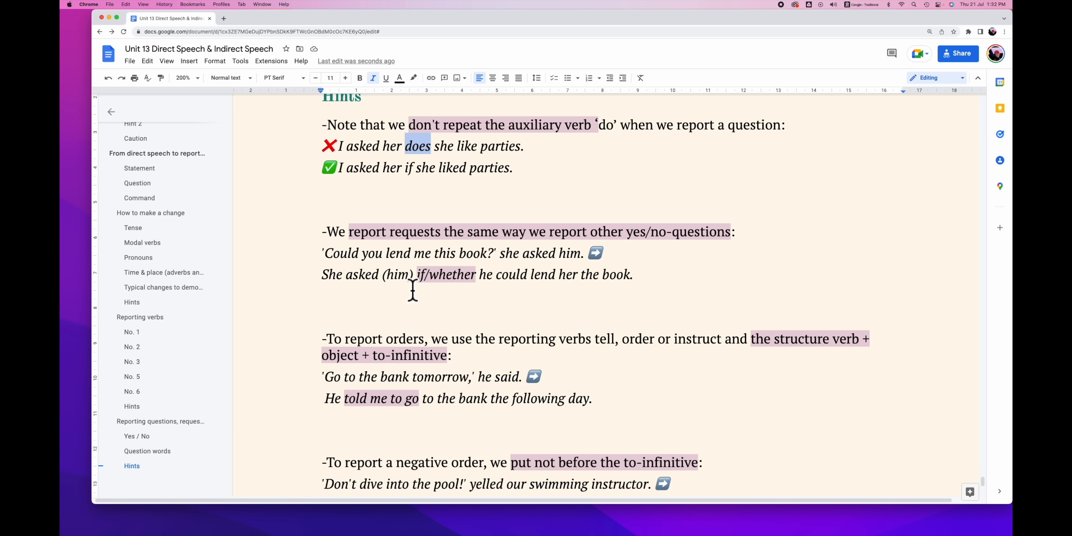
{"action": "mouse_move", "coordinate": [490, 284]}
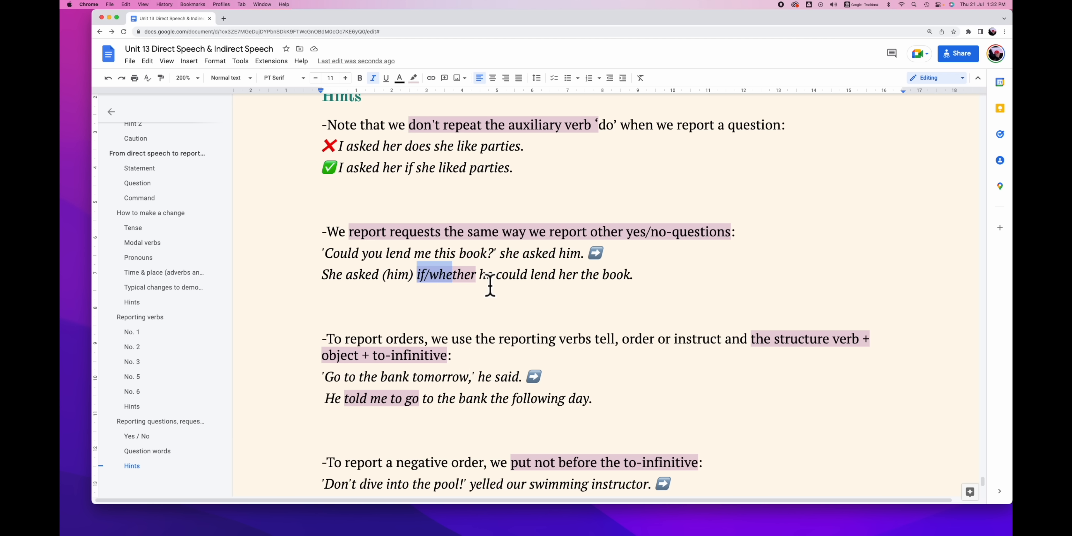
{"action": "left_click_drag", "start_coordinate": [484, 274], "coordinate": [616, 274]}
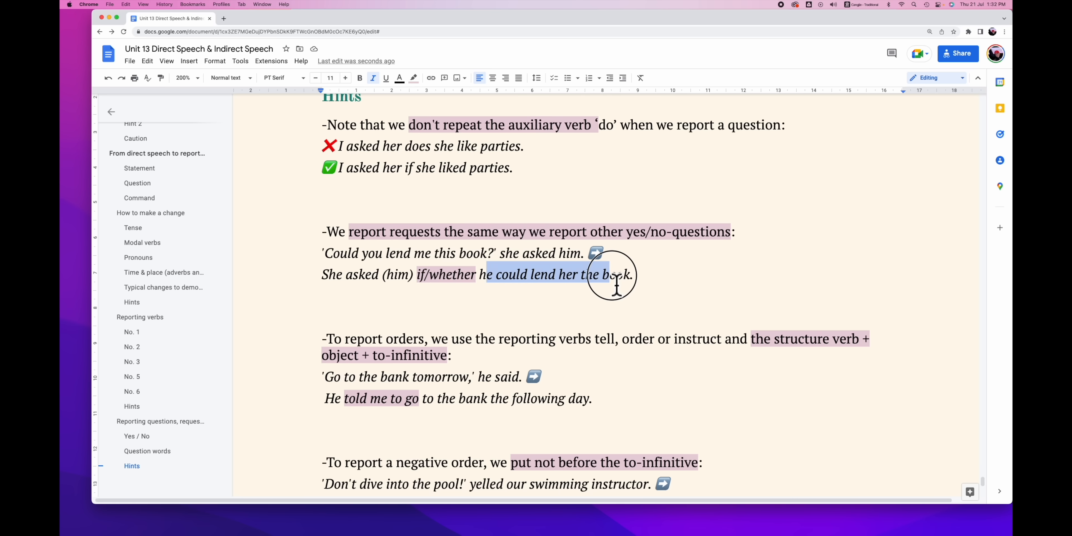
{"action": "scroll", "scroll_direction": "down", "scroll_amount": 3}
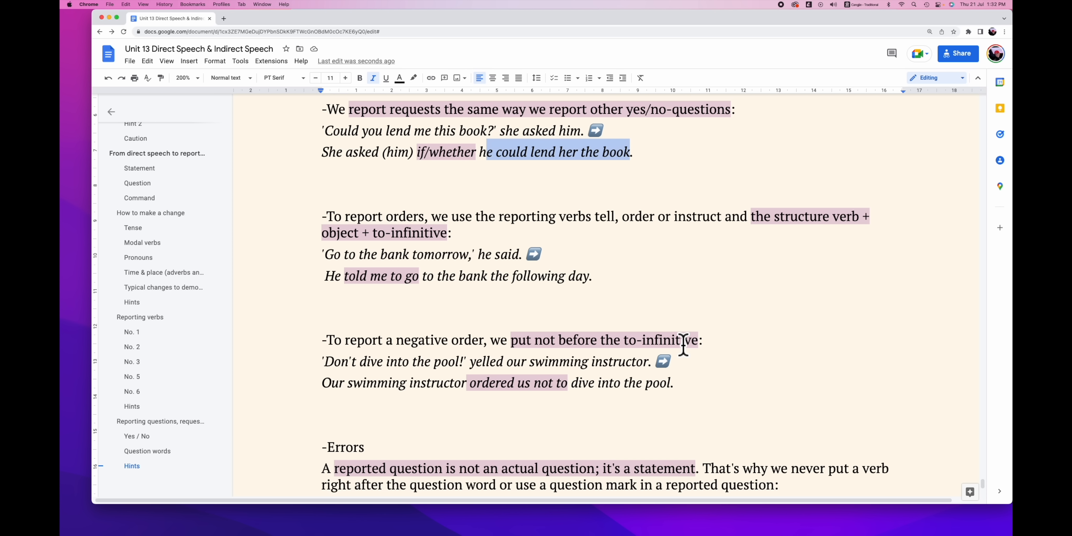
{"action": "mouse_move", "coordinate": [716, 246]}
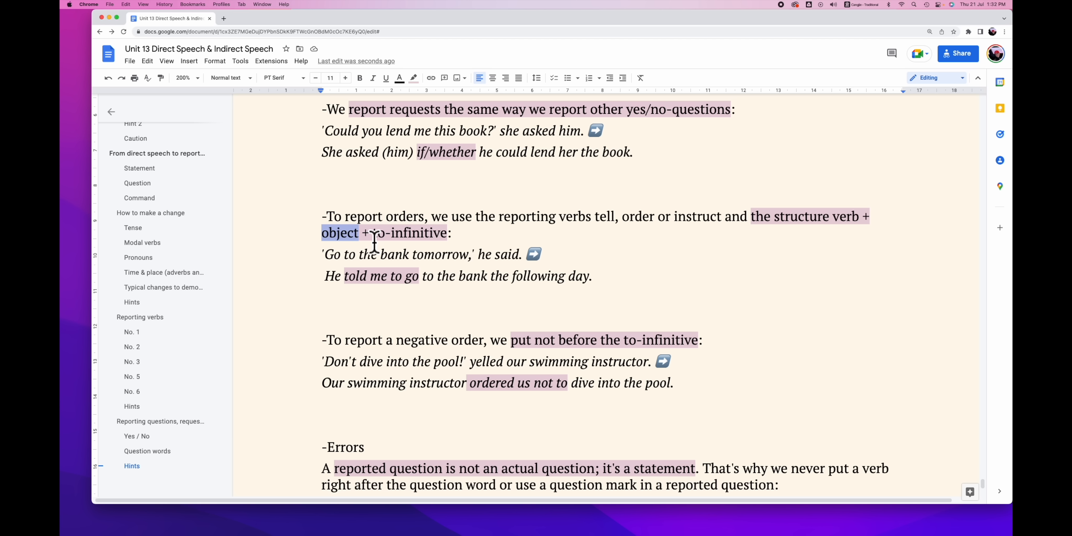
{"action": "mouse_move", "coordinate": [347, 283]}
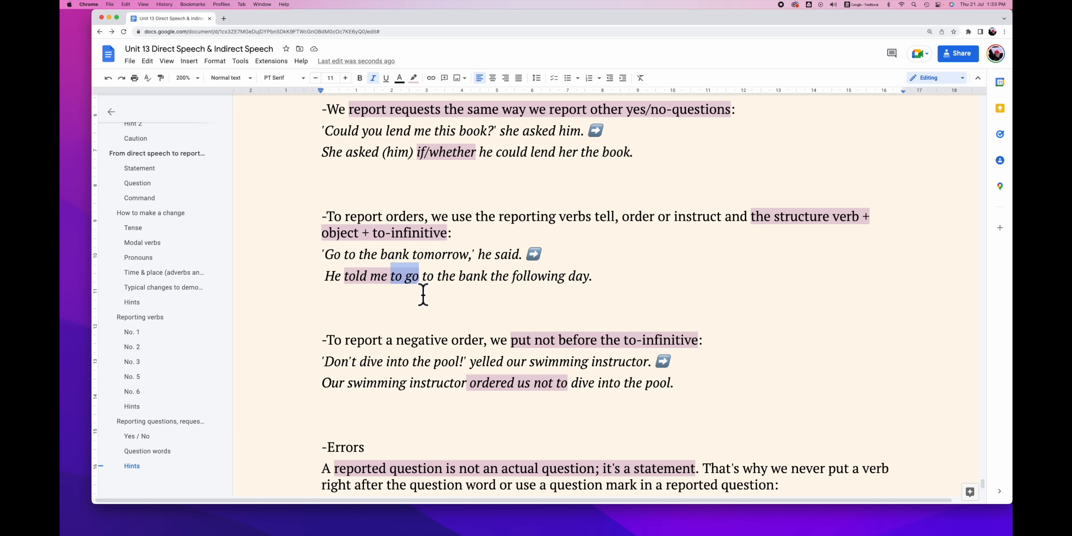
{"action": "mouse_move", "coordinate": [462, 296]}
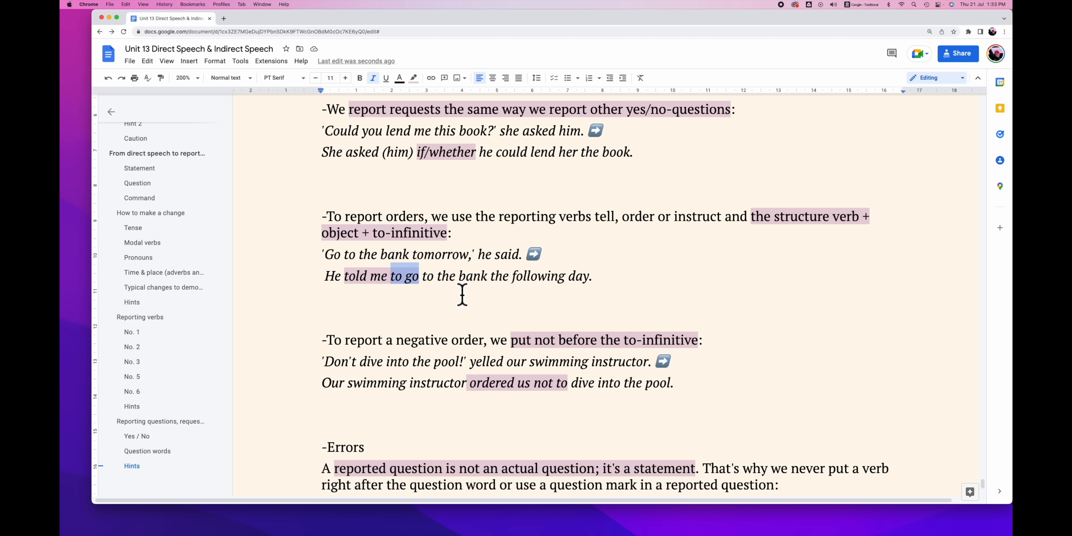
- Scroll down past the orders examples to the Errors hint and the that-clause rule with should
{"action": "scroll", "scroll_direction": "down", "scroll_amount": 3}
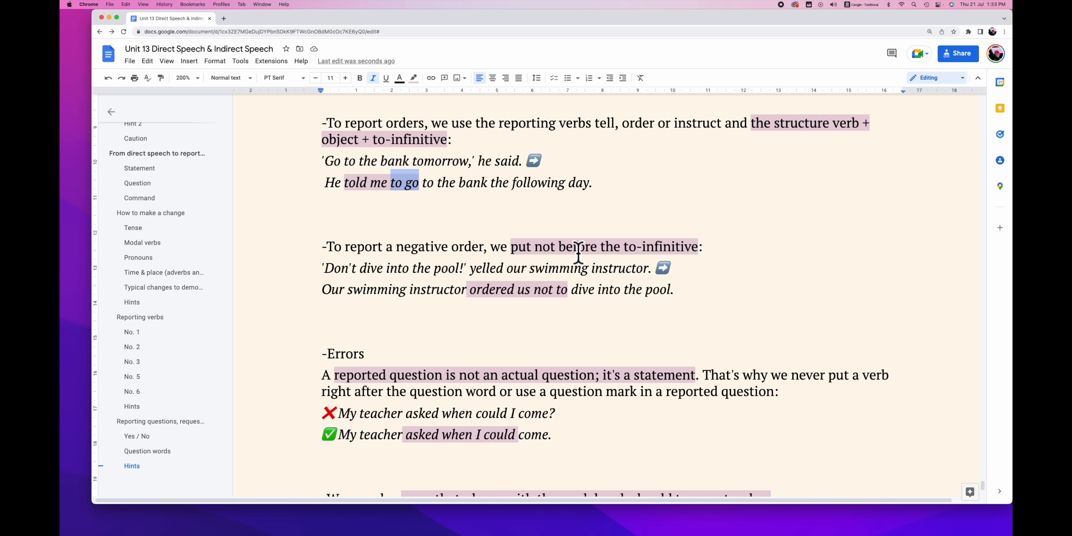
{"action": "mouse_move", "coordinate": [485, 301]}
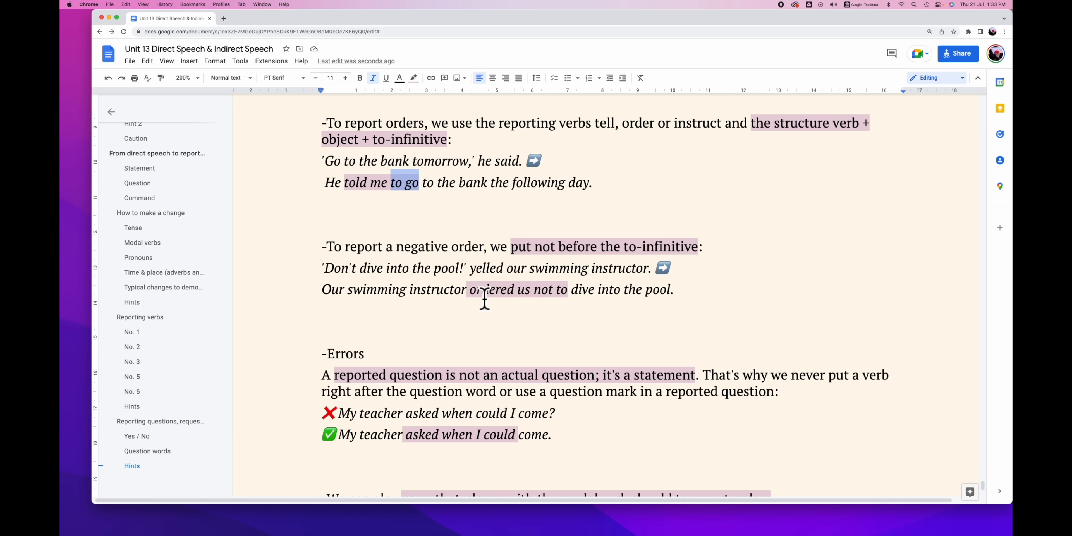
{"action": "mouse_move", "coordinate": [355, 297]}
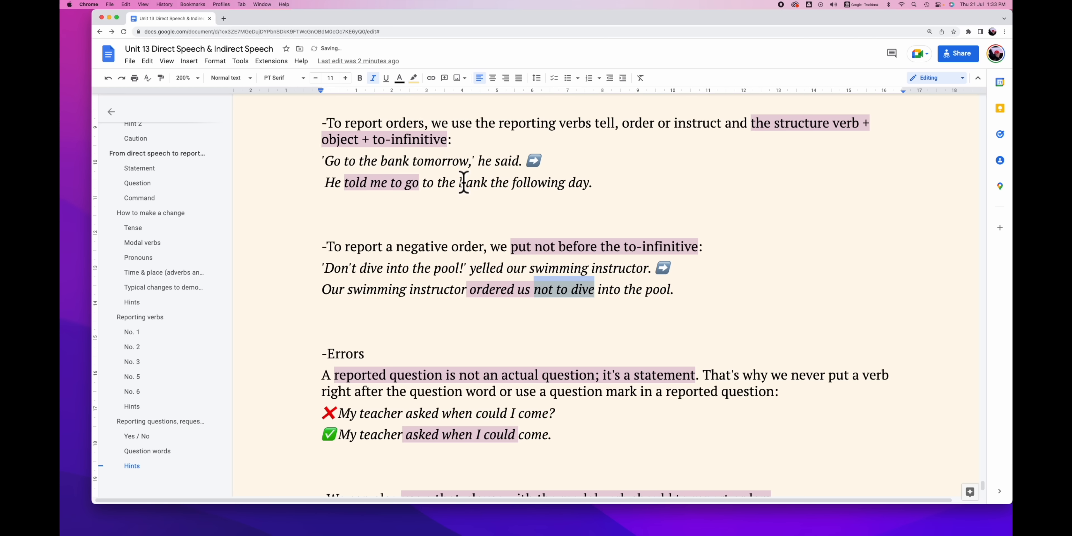
{"action": "scroll", "scroll_direction": "down", "scroll_amount": 3}
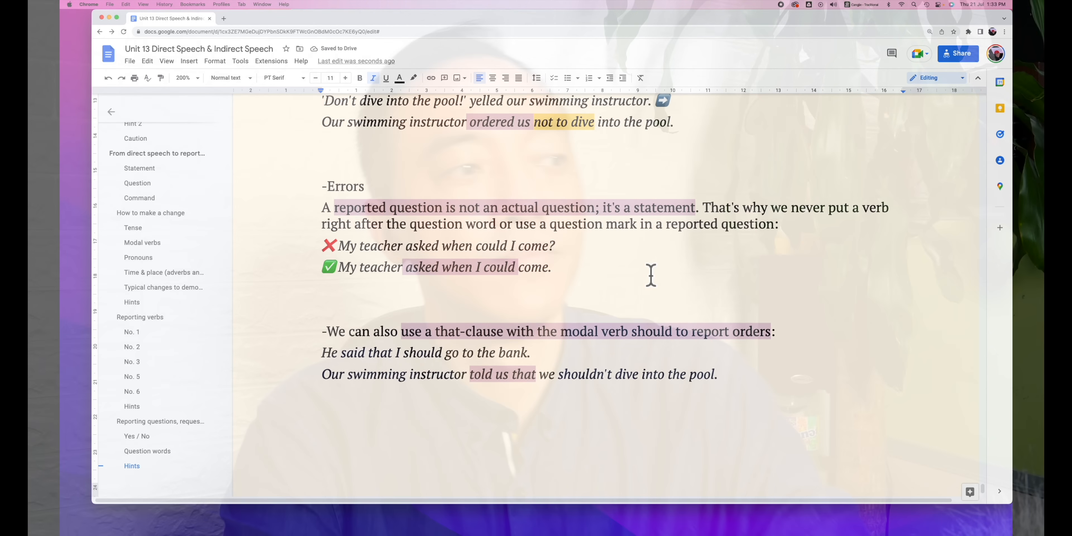
{"action": "scroll", "scroll_direction": "down", "scroll_amount": 3}
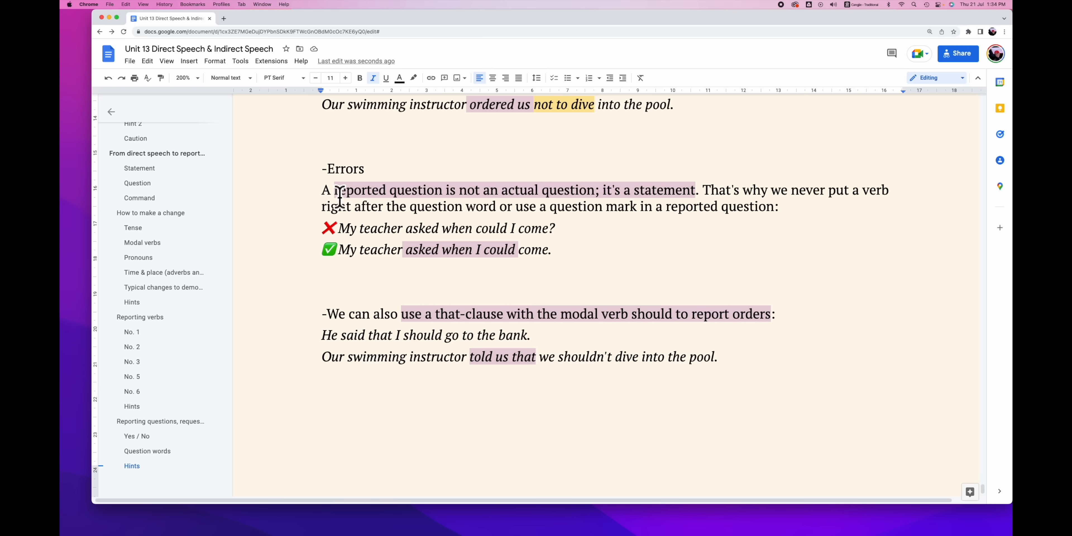
{"action": "mouse_move", "coordinate": [498, 198]}
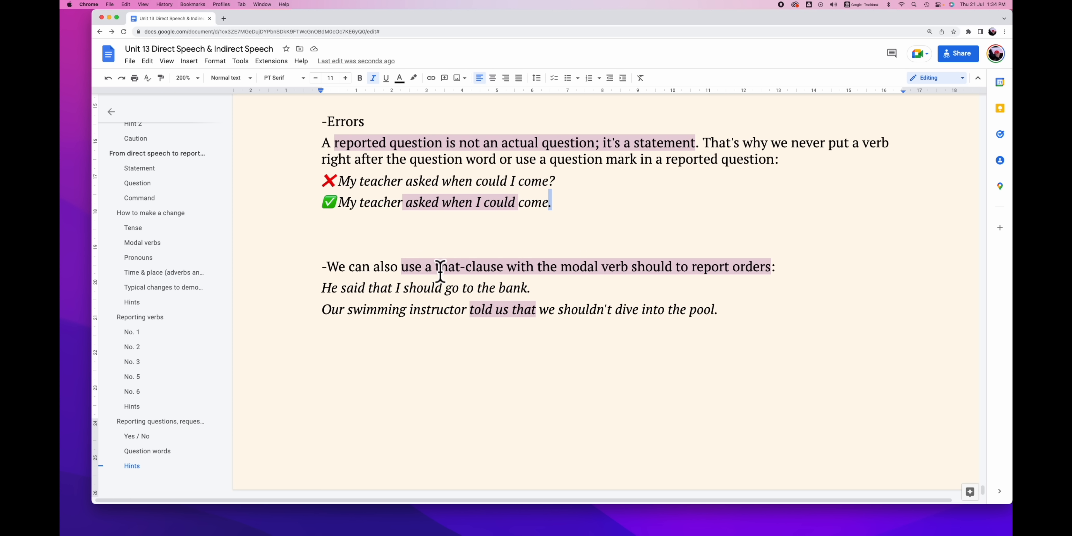
{"action": "mouse_move", "coordinate": [494, 283]}
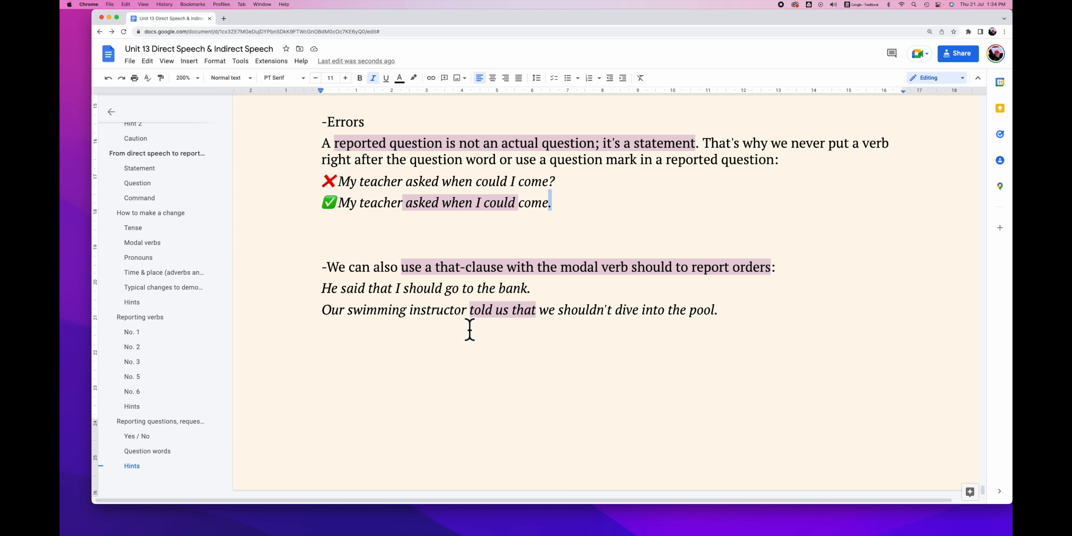
{"action": "mouse_move", "coordinate": [408, 314]}
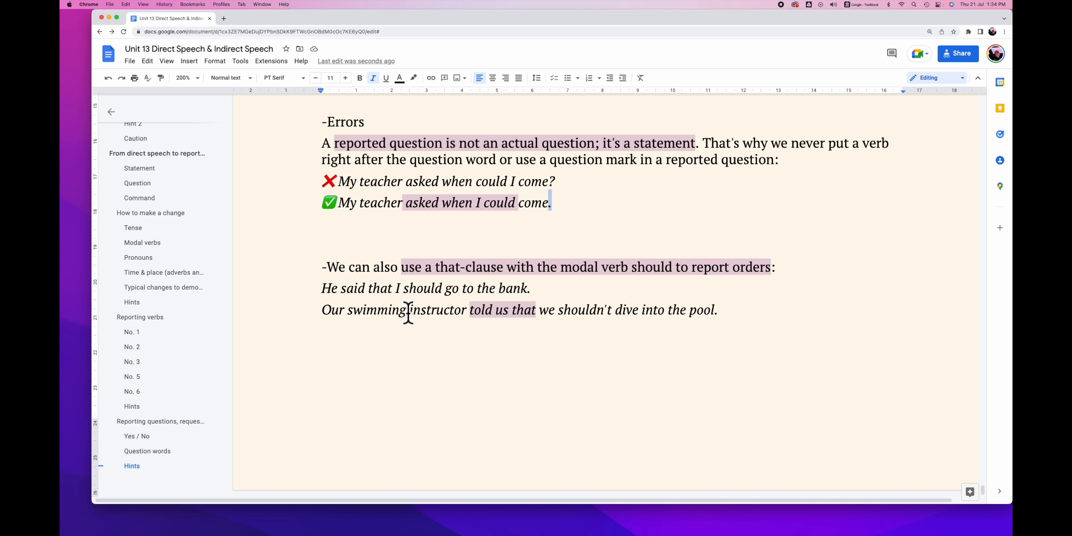
{"action": "mouse_move", "coordinate": [513, 316]}
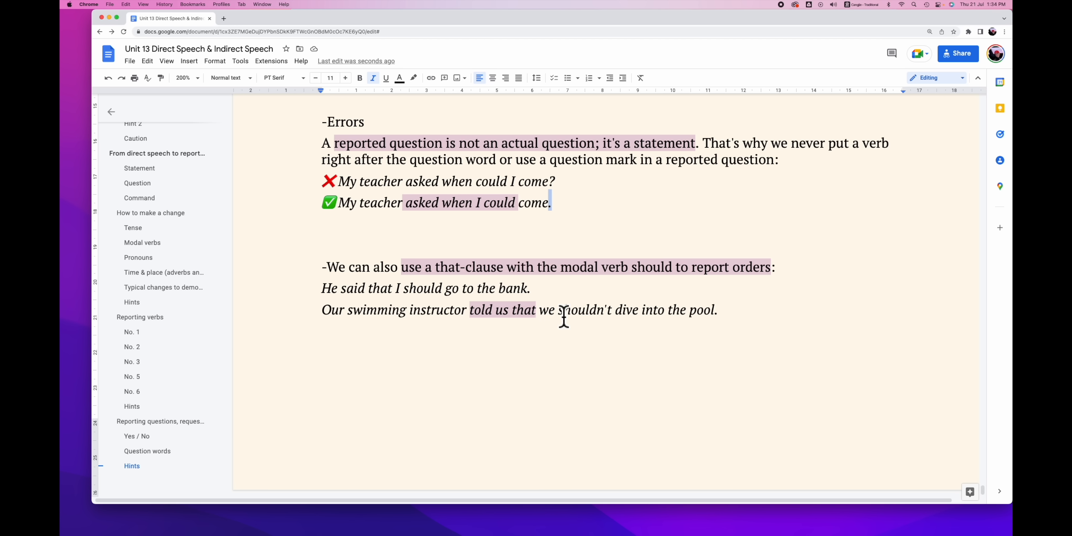
{"action": "left_click_drag", "start_coordinate": [558, 310], "coordinate": [637, 310]}
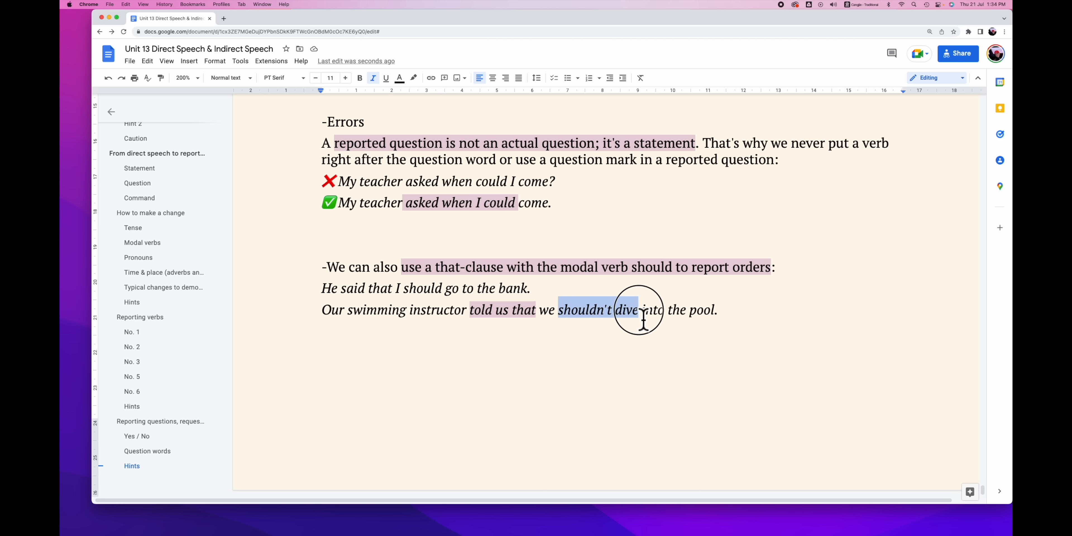